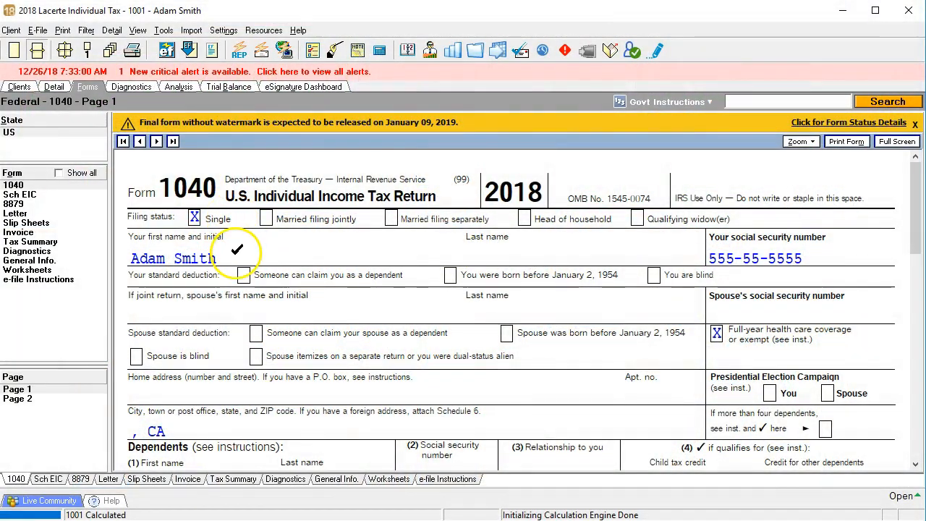
Scroll Form 1040 page 1 to the Dependents section and page 2 through the $20,800 wages, $883 tax and $3,115 EIC lines
scroll("down", 3)
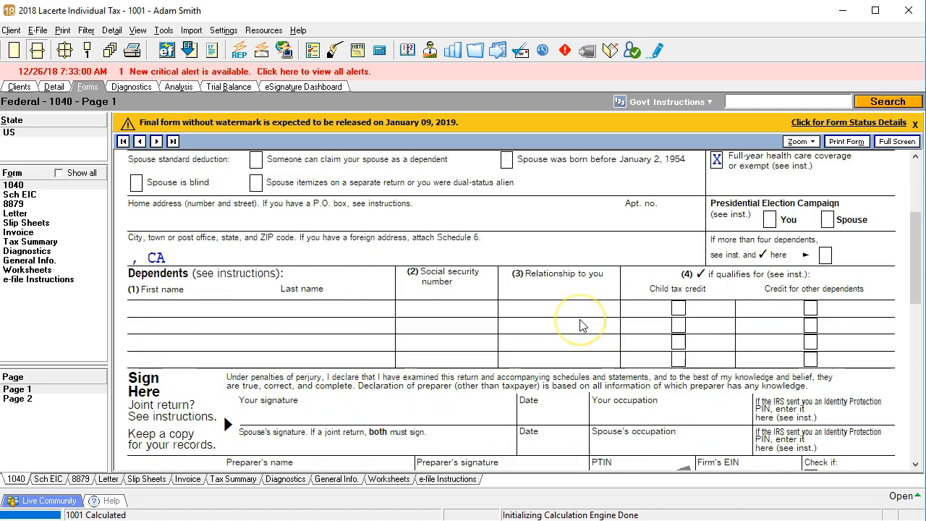
mouse_move(375, 322)
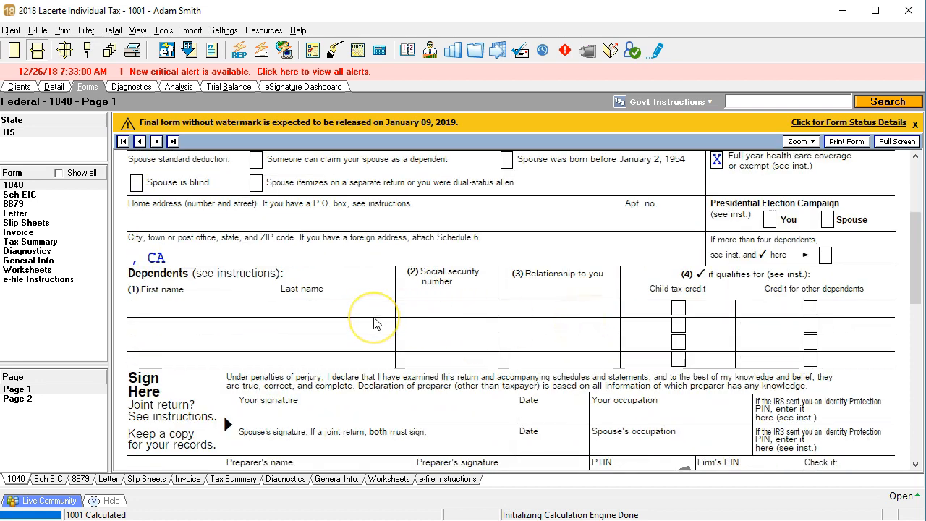
mouse_move(354, 335)
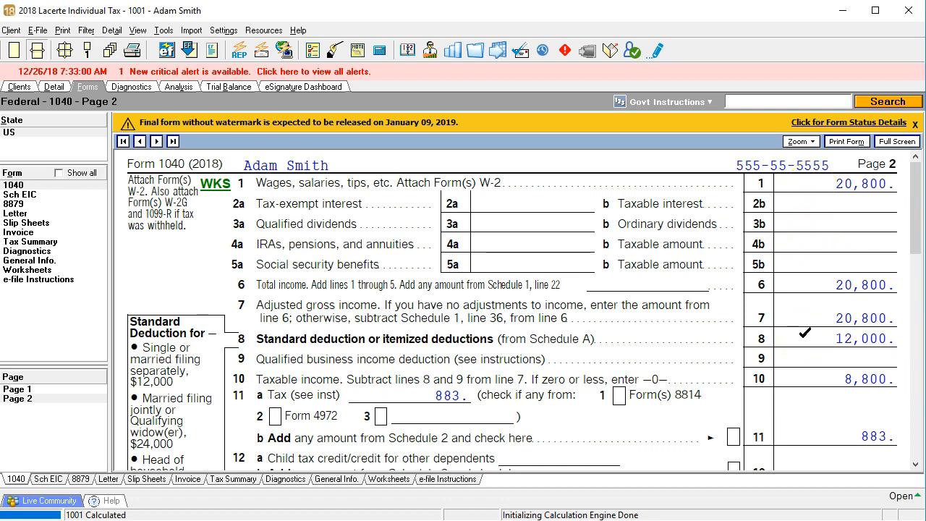
scroll("down", 3)
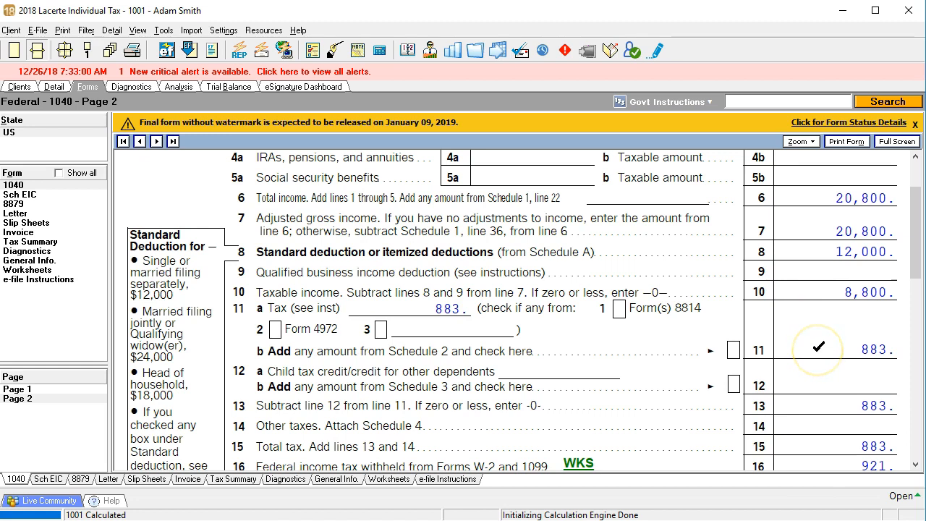
scroll("down", 3)
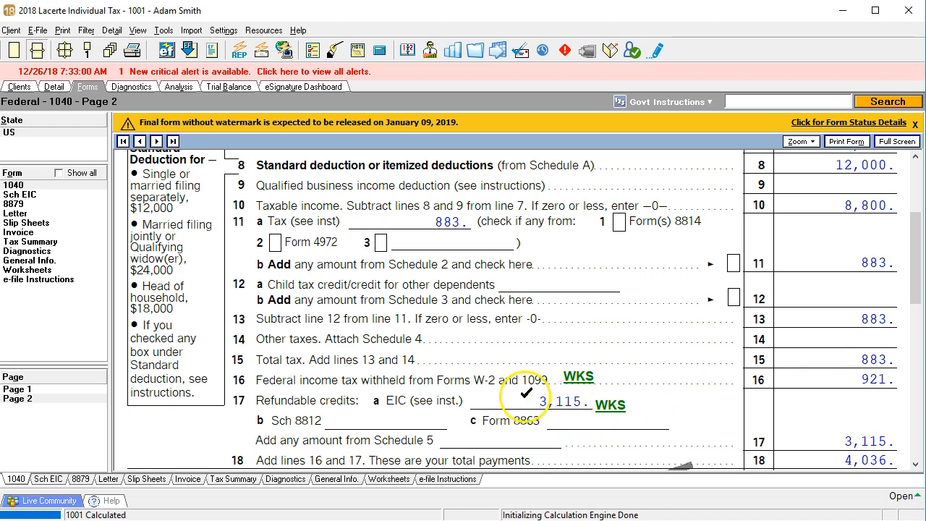
scroll("down", 3)
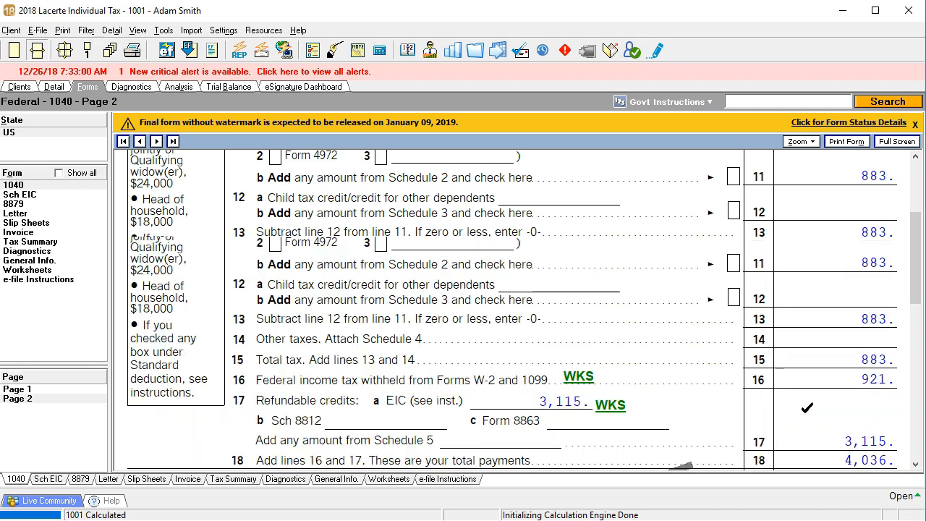
scroll("up", 3)
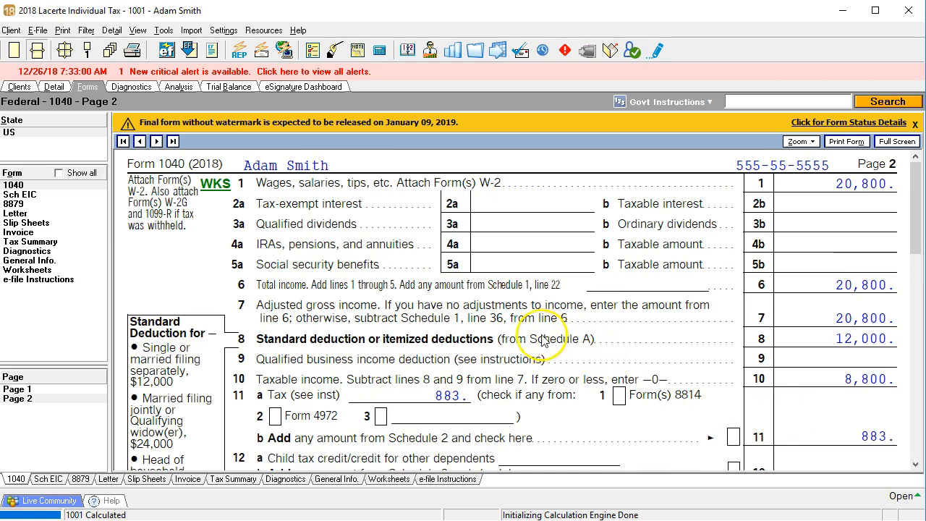
mouse_move(60, 92)
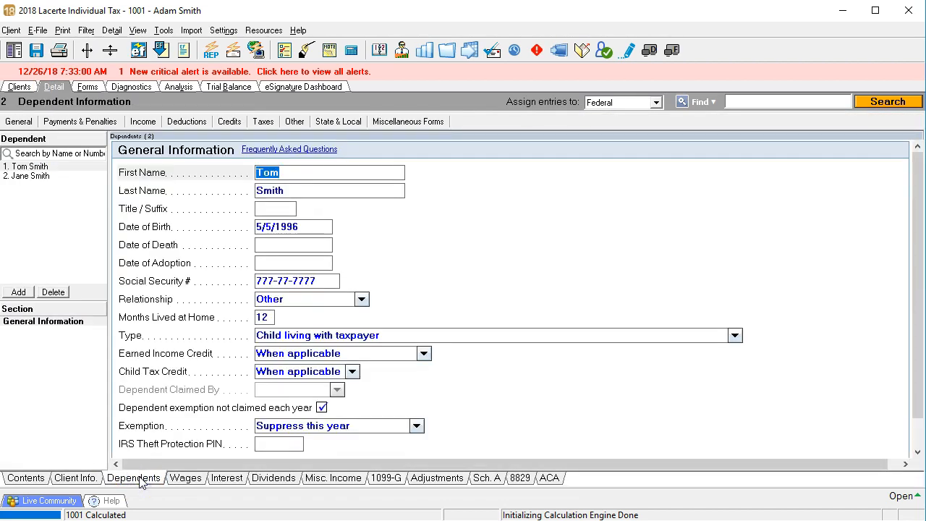
mouse_move(421, 259)
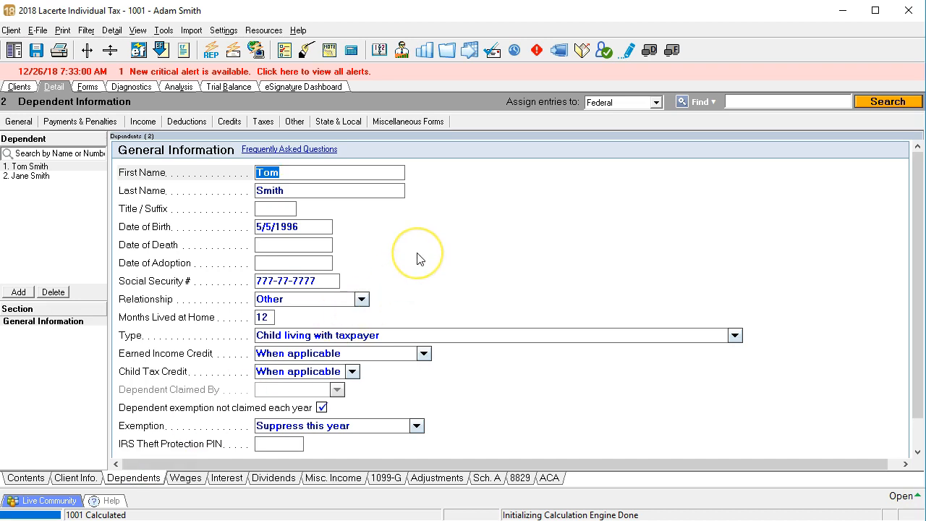
mouse_move(445, 283)
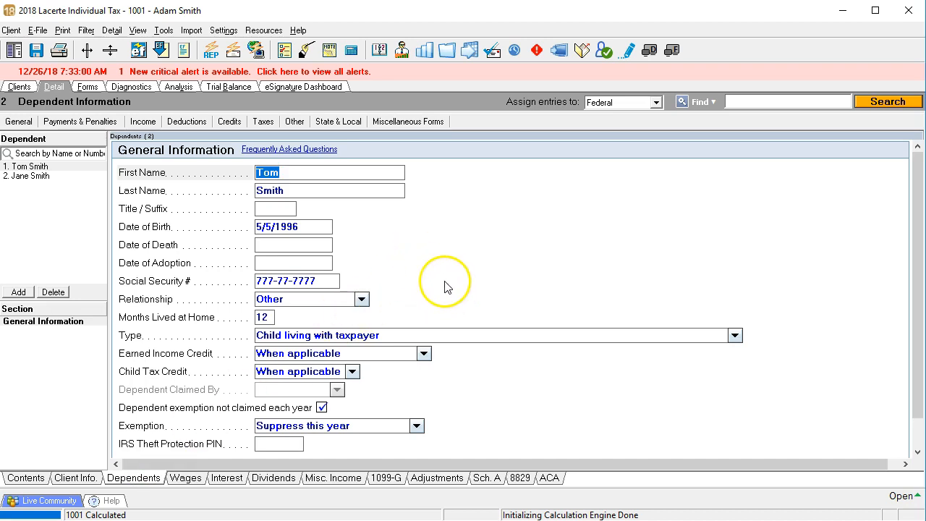
mouse_move(427, 217)
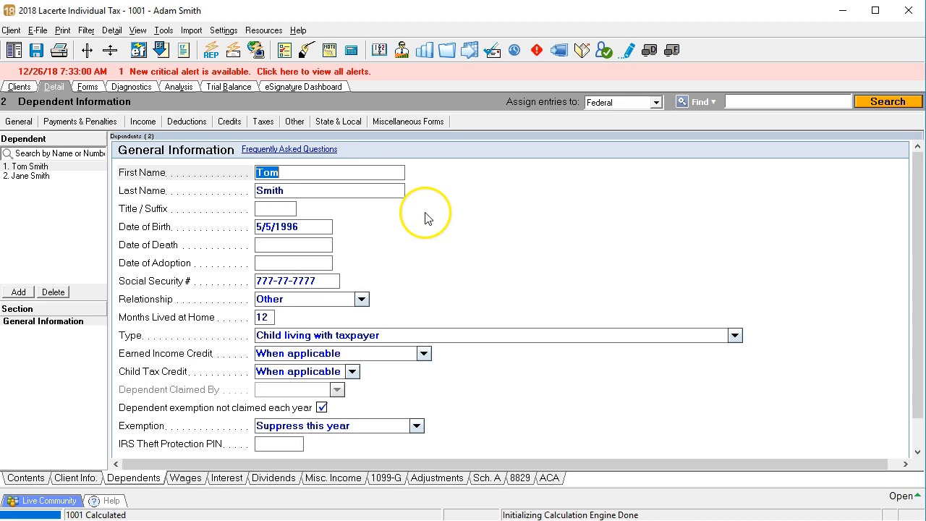
mouse_move(322, 176)
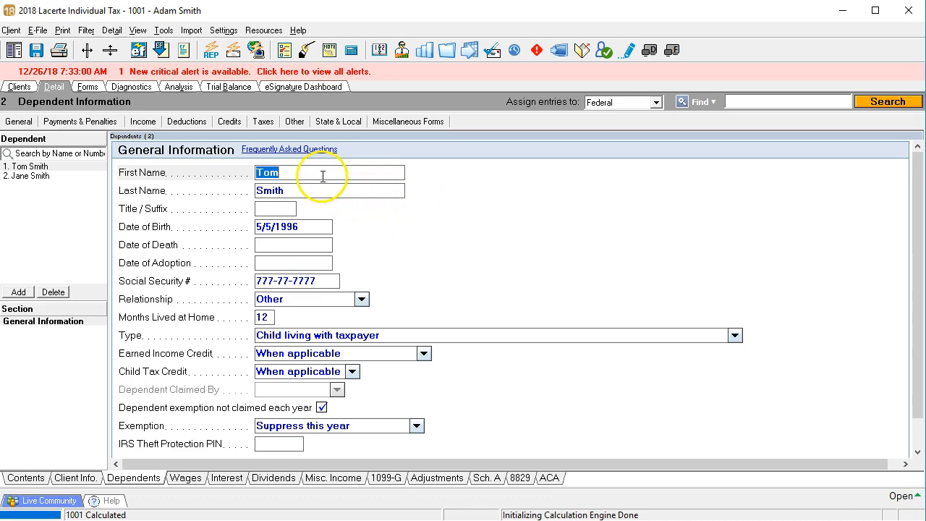
Set Tom Smith's relationship to Son and clear 'Dependent exemption not claimed each year'
left_click(330, 191)
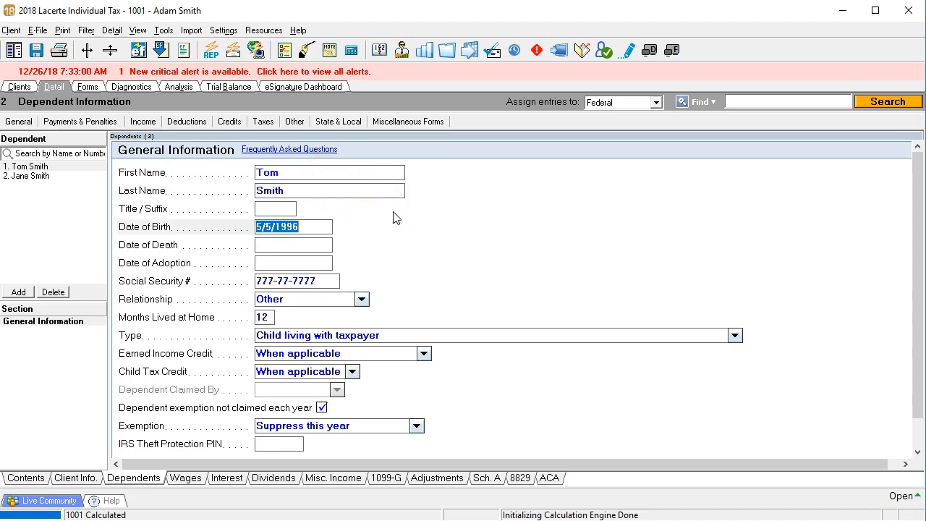
left_click(293, 245)
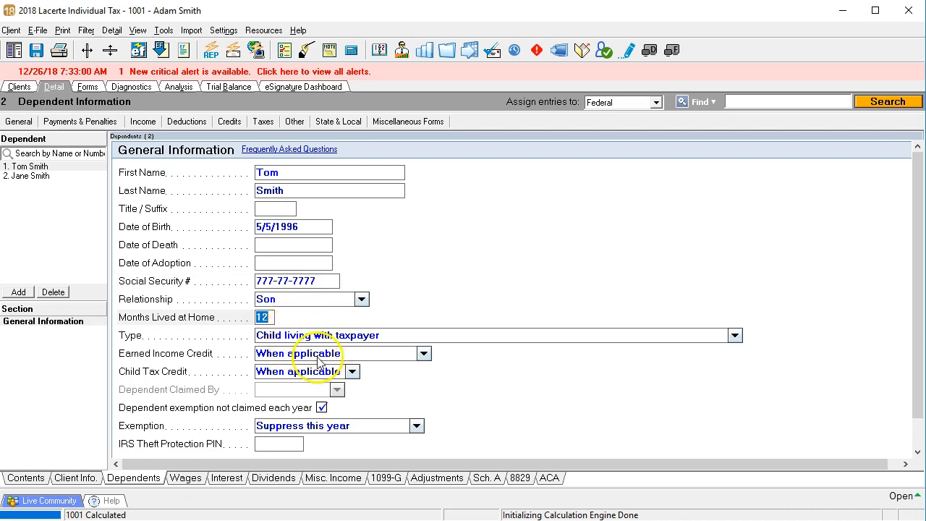
mouse_move(295, 394)
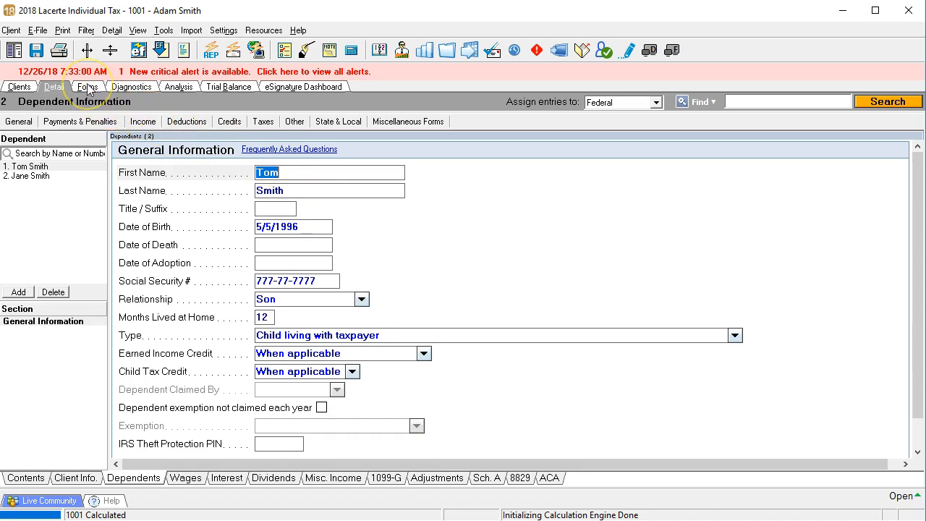
Return to Form 1040 page 1 showing Tom Smith as a son qualifying for the credit for other dependents
left_click(86, 87)
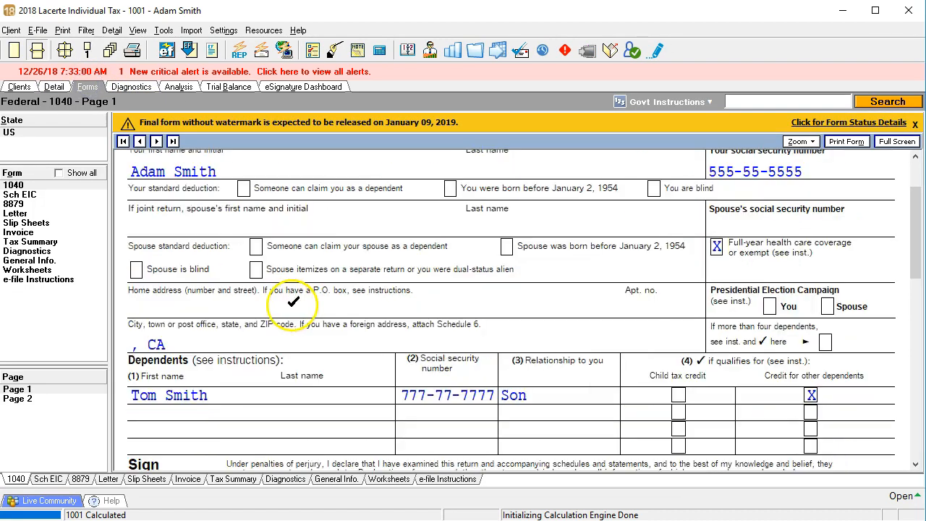
scroll("up", 3)
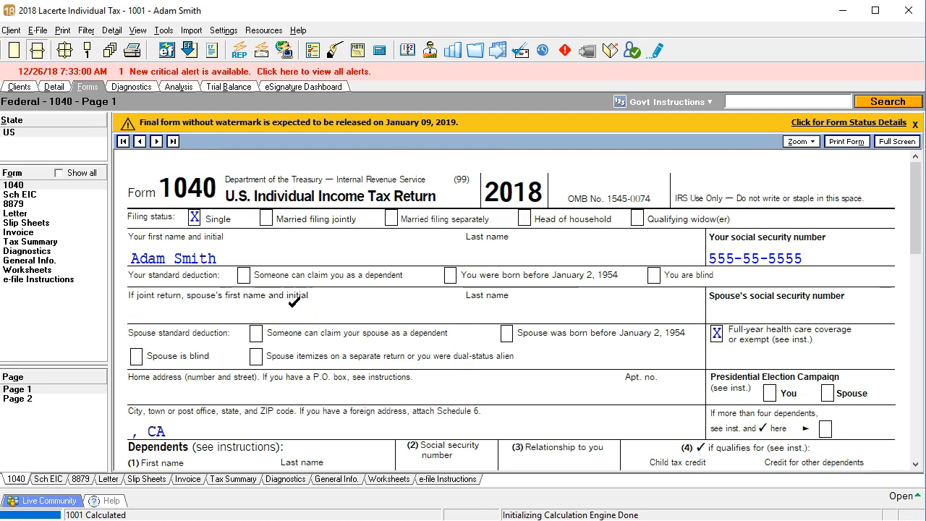
scroll("down", 3)
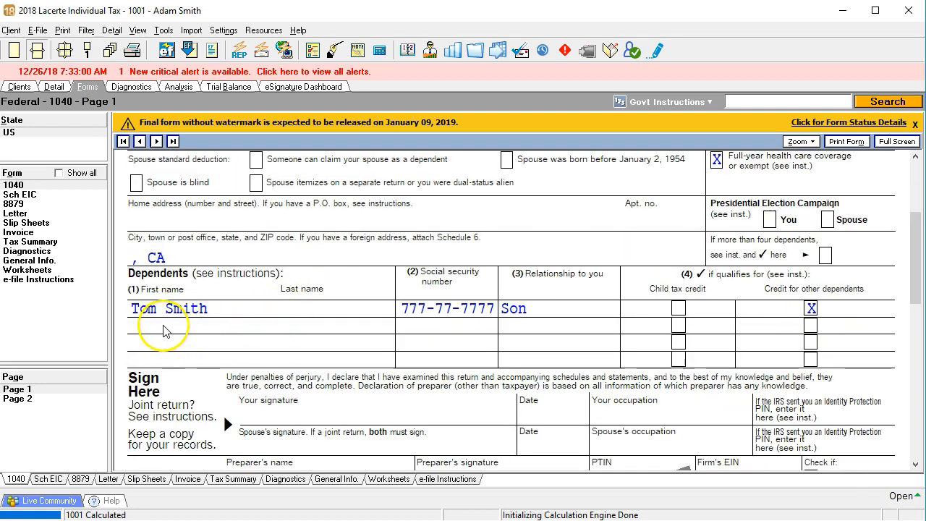
mouse_move(418, 330)
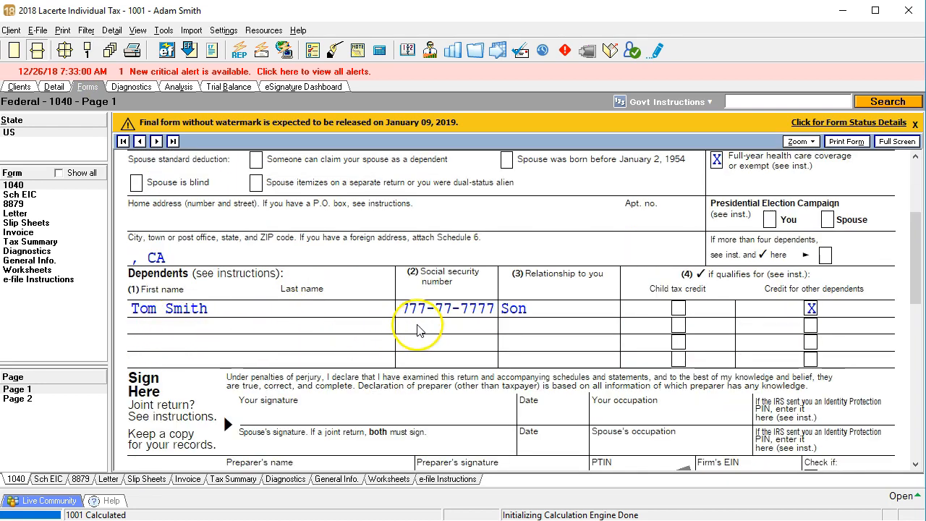
mouse_move(527, 331)
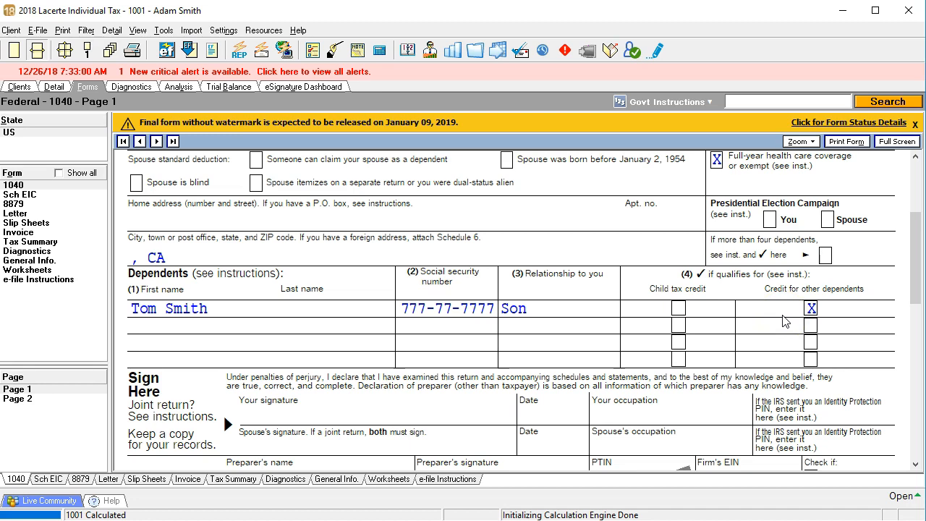
mouse_move(709, 321)
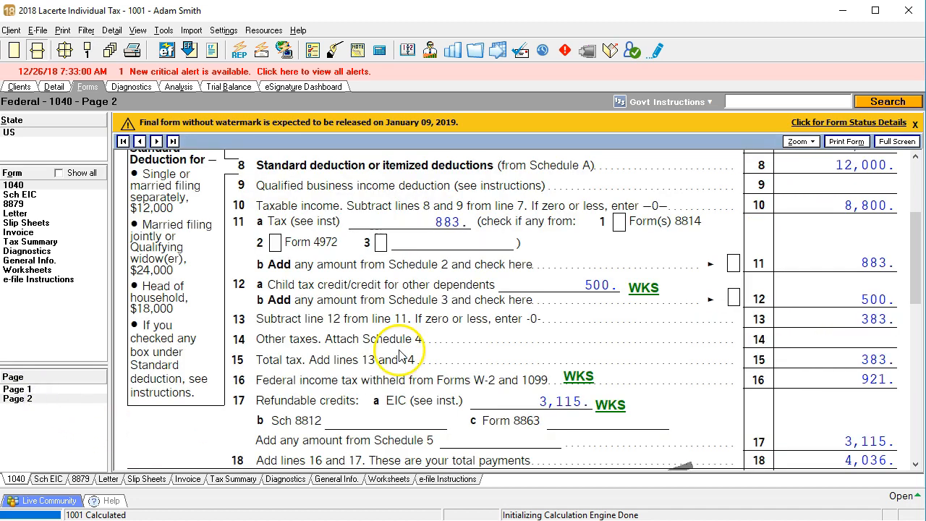
scroll("down", 3)
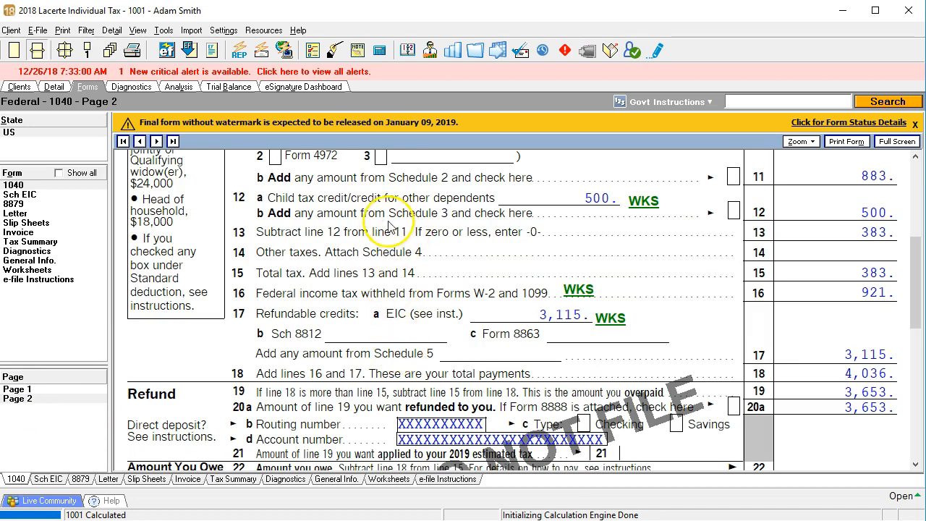
mouse_move(457, 216)
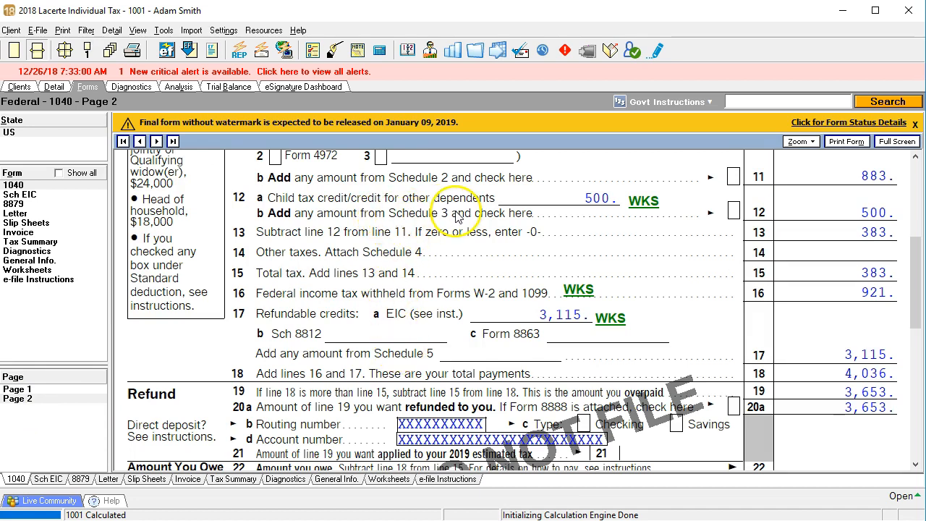
mouse_move(629, 210)
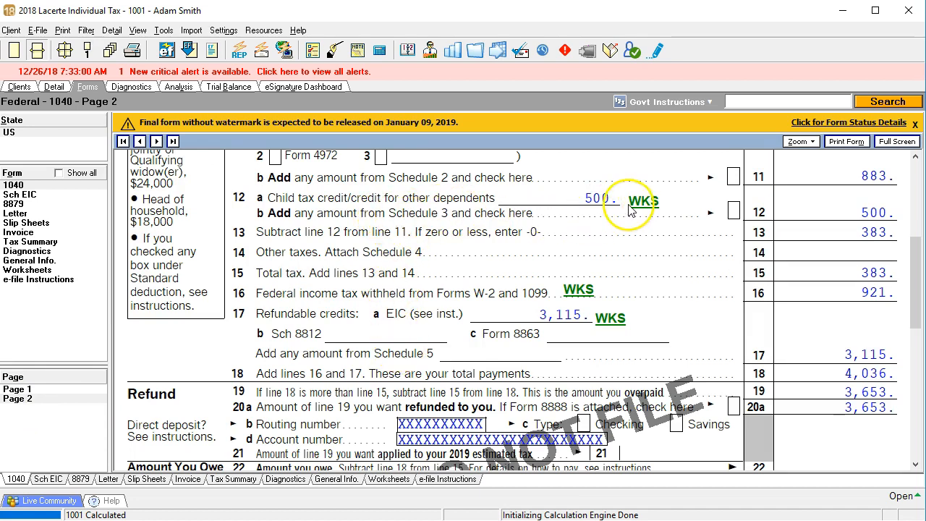
left_click(640, 199)
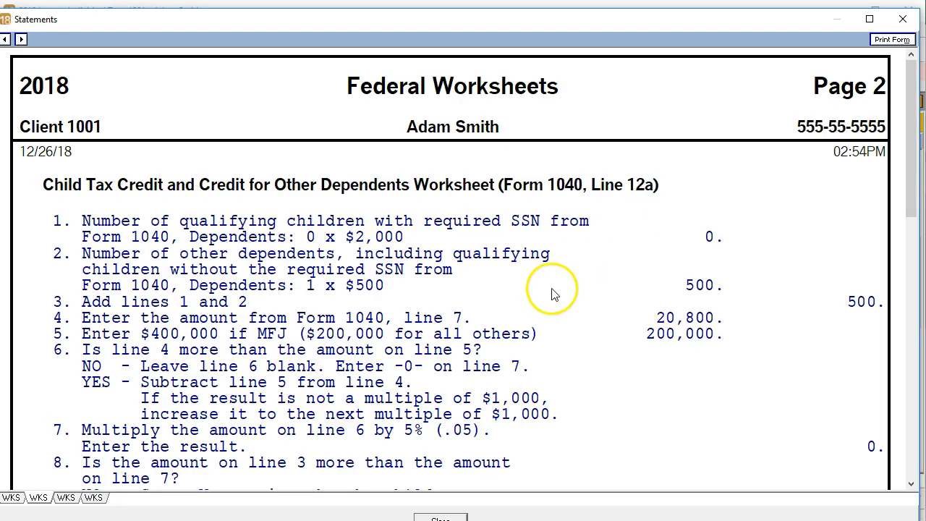
scroll("down", 3)
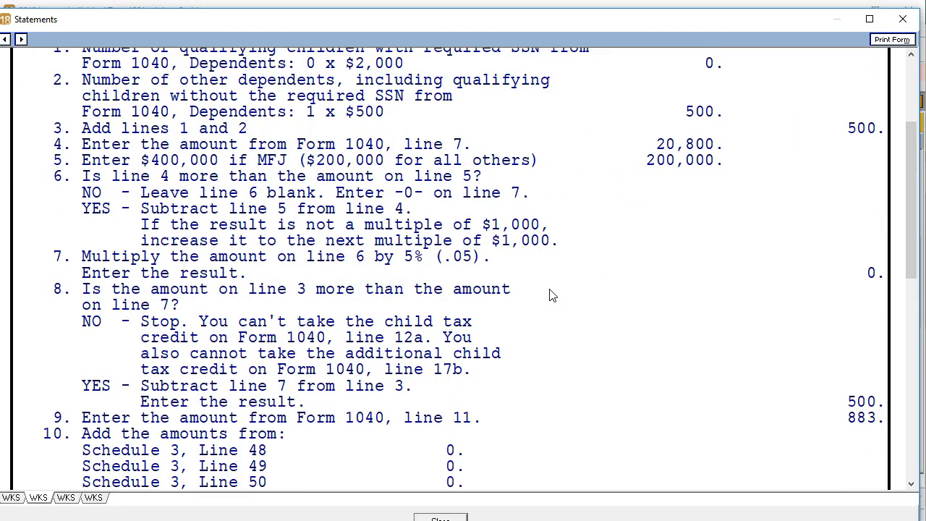
scroll("down", 3)
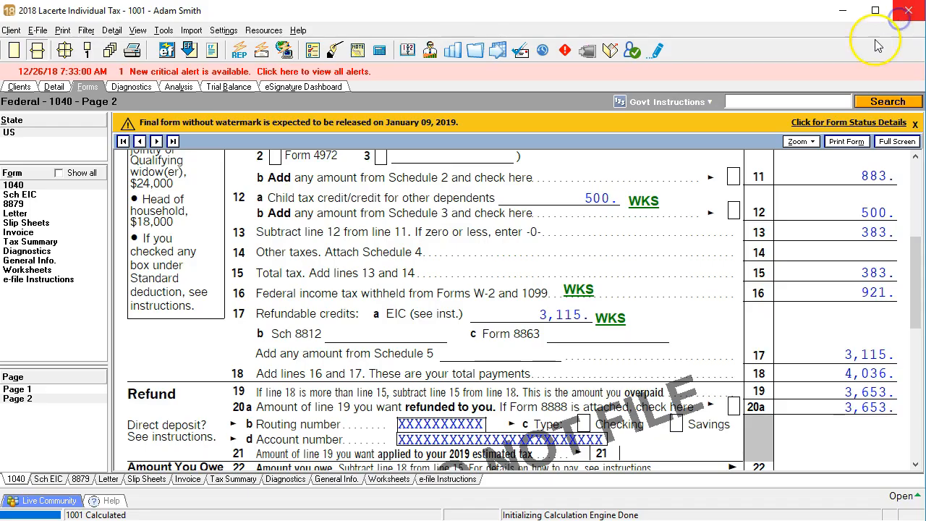
mouse_move(137, 118)
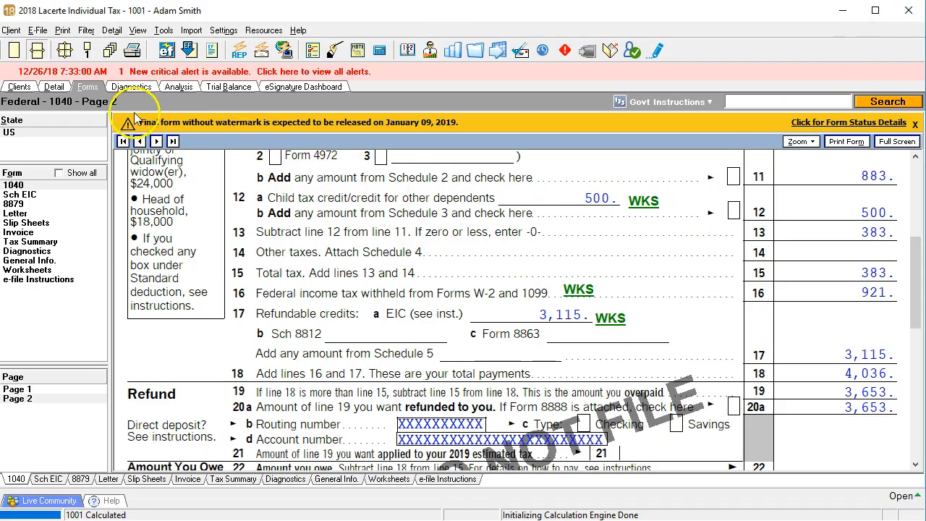
Clear Jane Smith's exemption suppression with 7 months at home, then view her on Form 1040 as a child-tax-credit daughter
left_click(54, 87)
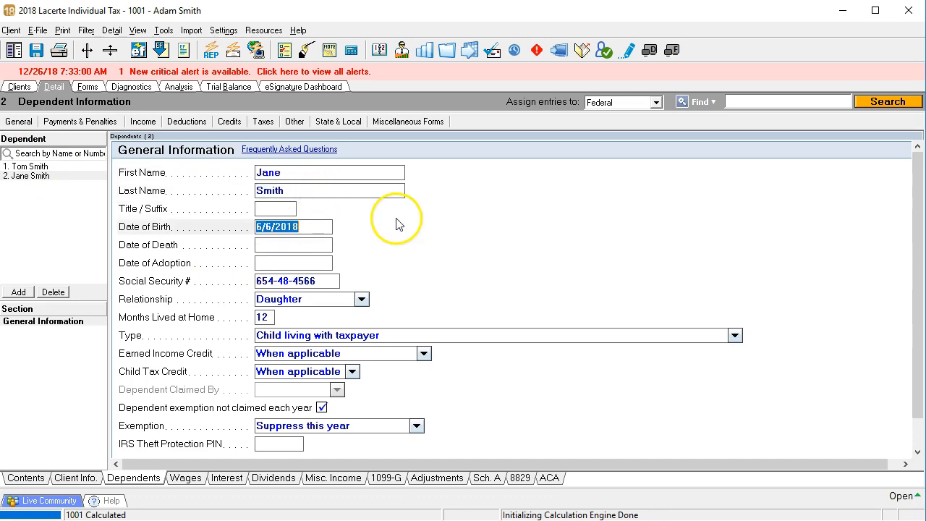
mouse_move(402, 223)
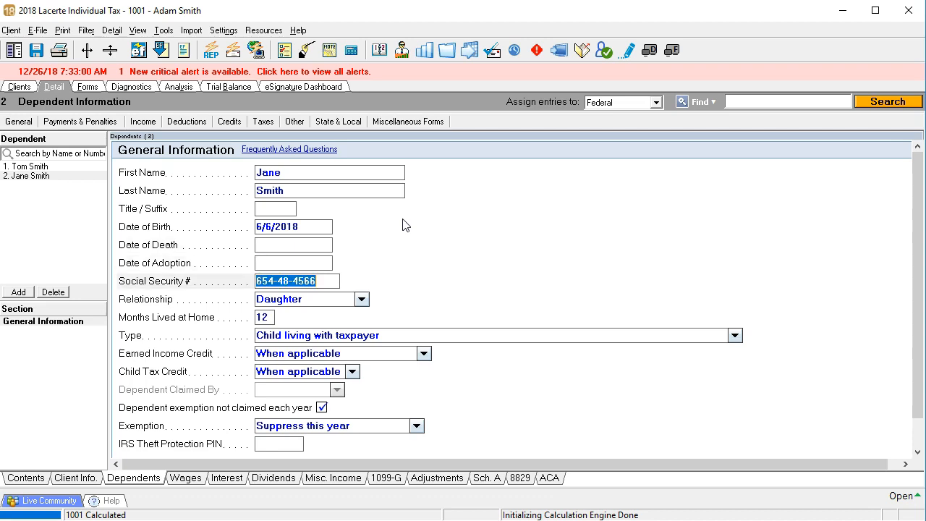
left_click(304, 298)
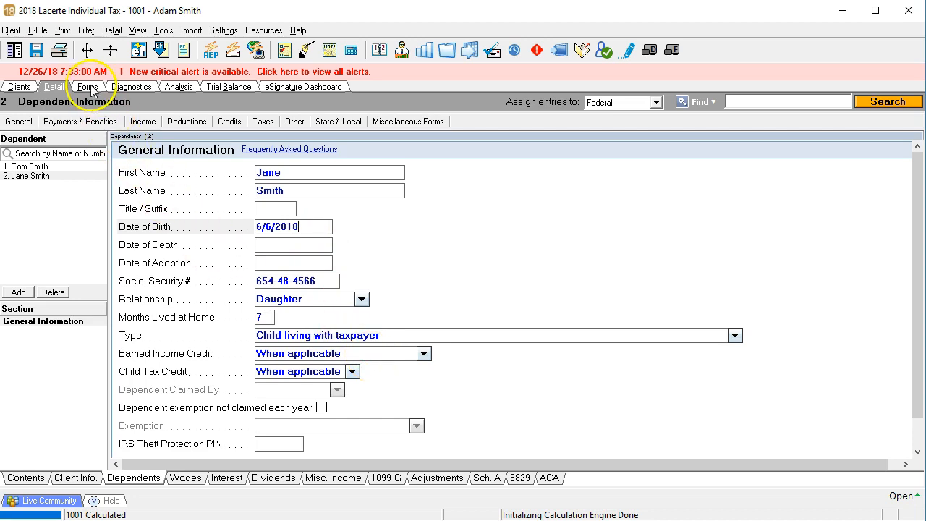
left_click(87, 87)
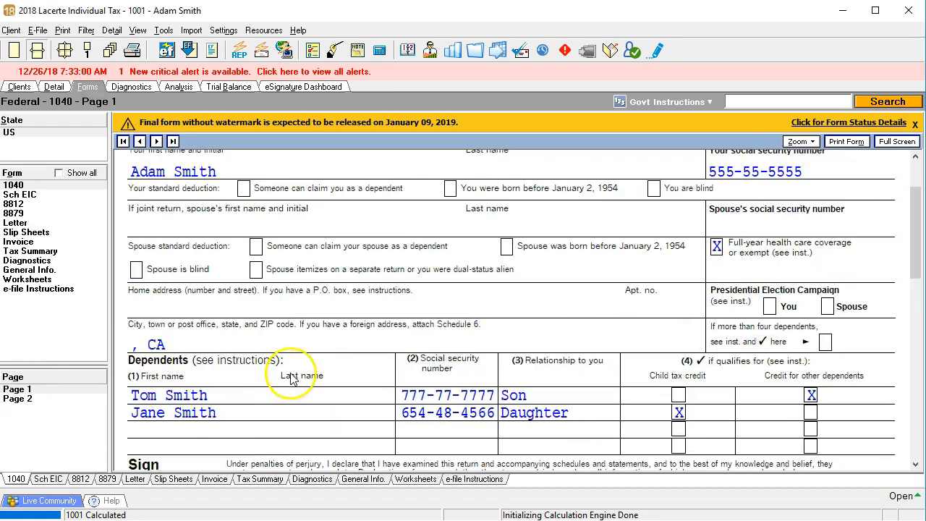
left_click(279, 411)
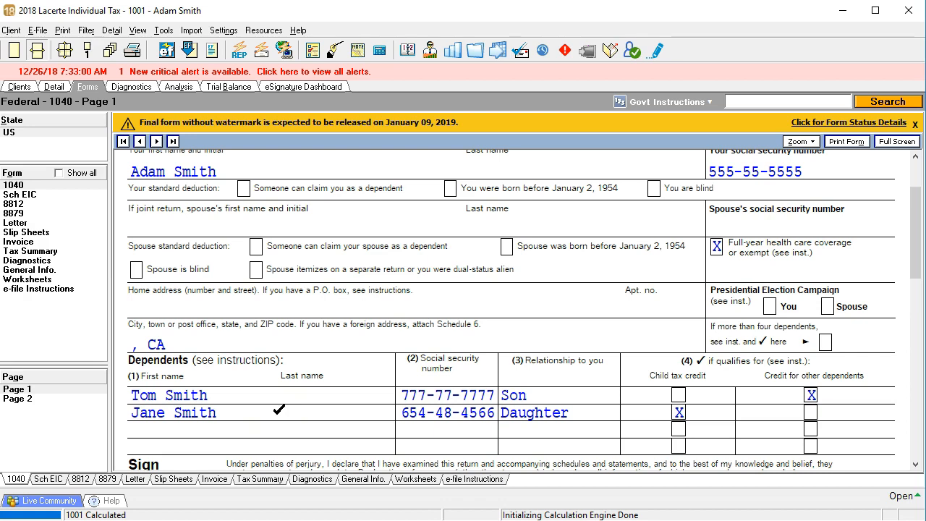
left_click(576, 407)
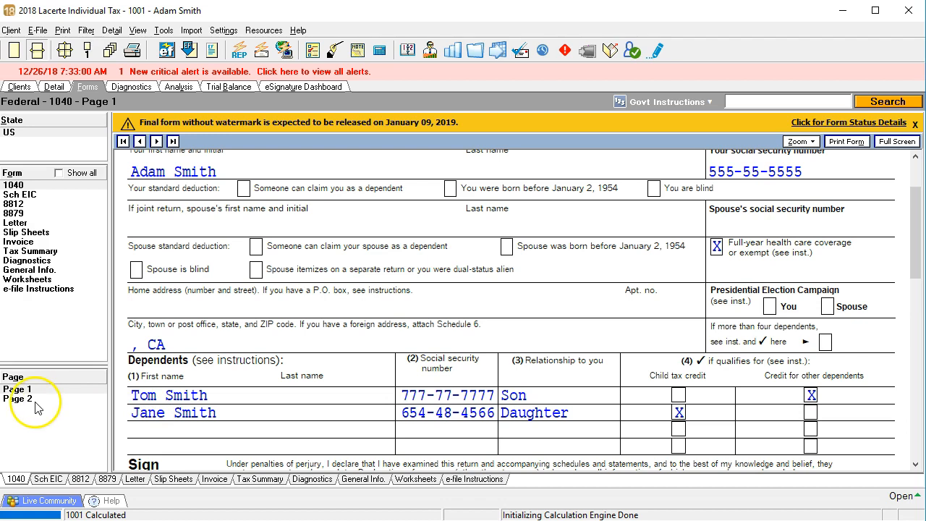
Mark lines 6, 7, 8 and 10 of Form 1040 page 2 as reviewed and scroll to the $5,436 refund section
left_click(18, 400)
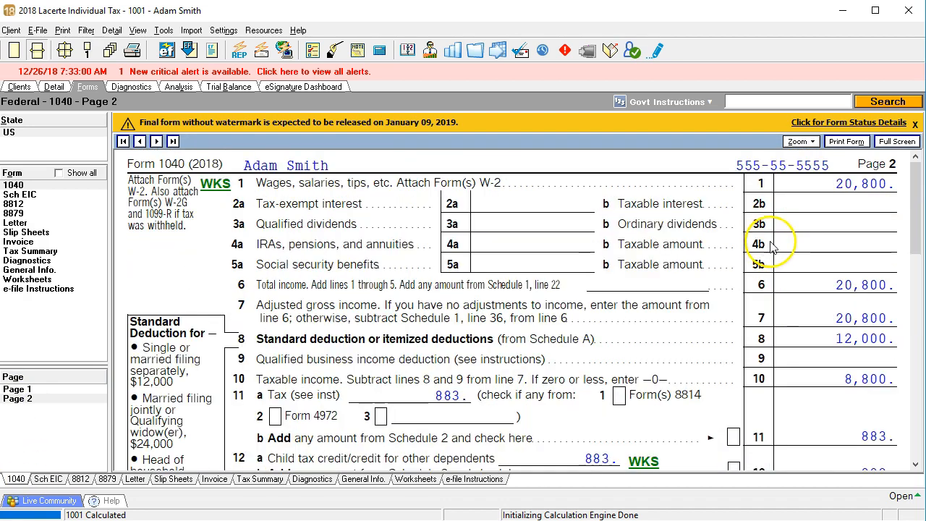
scroll("down", 3)
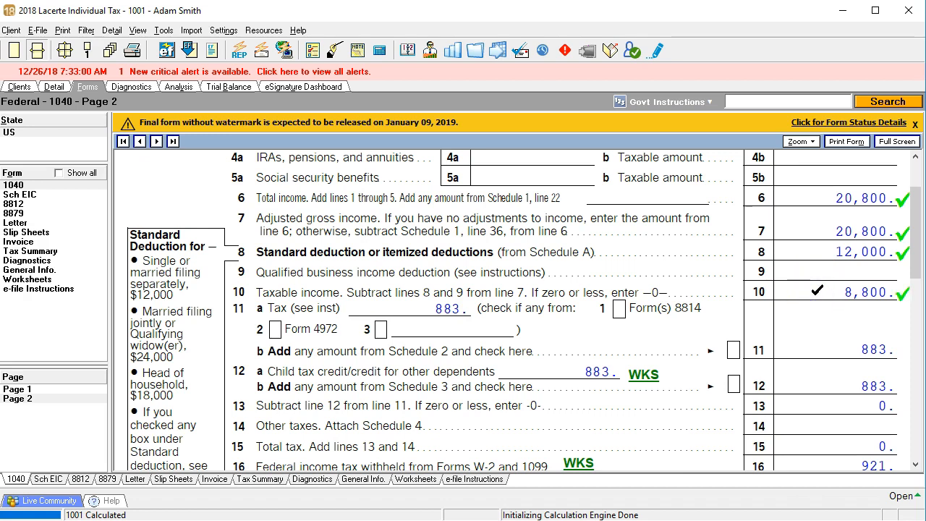
scroll("down", 3)
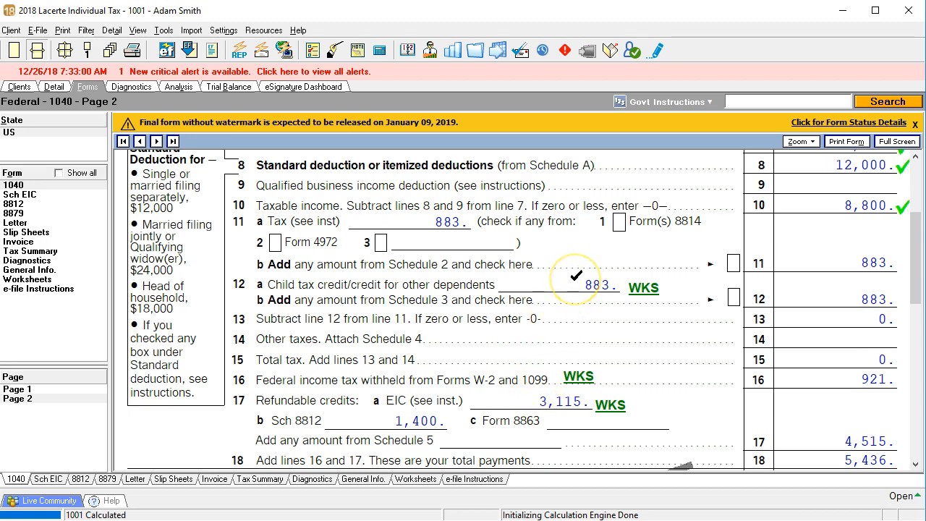
mouse_move(831, 254)
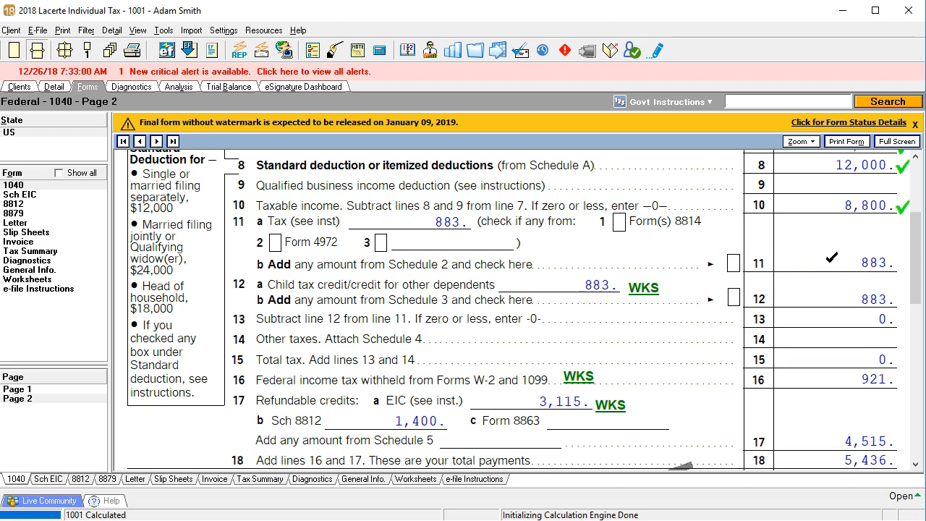
scroll("down", 3)
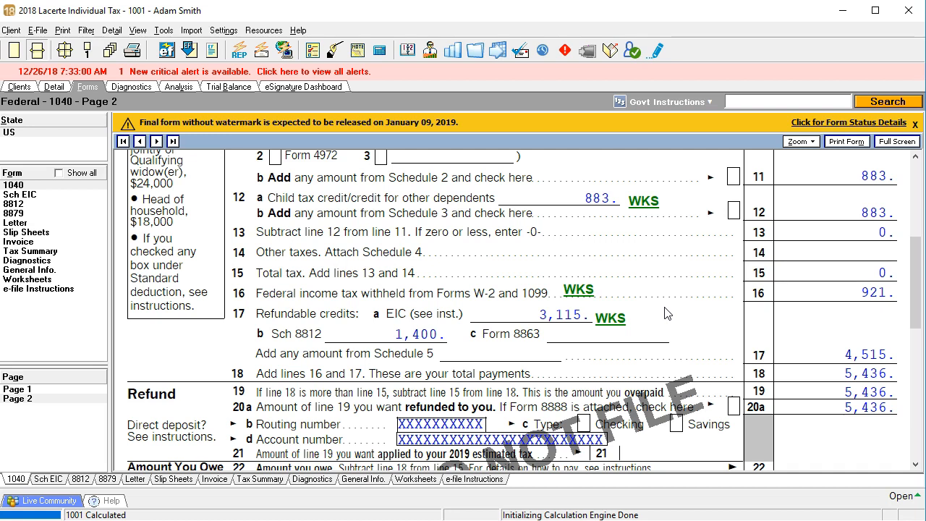
left_click(527, 313)
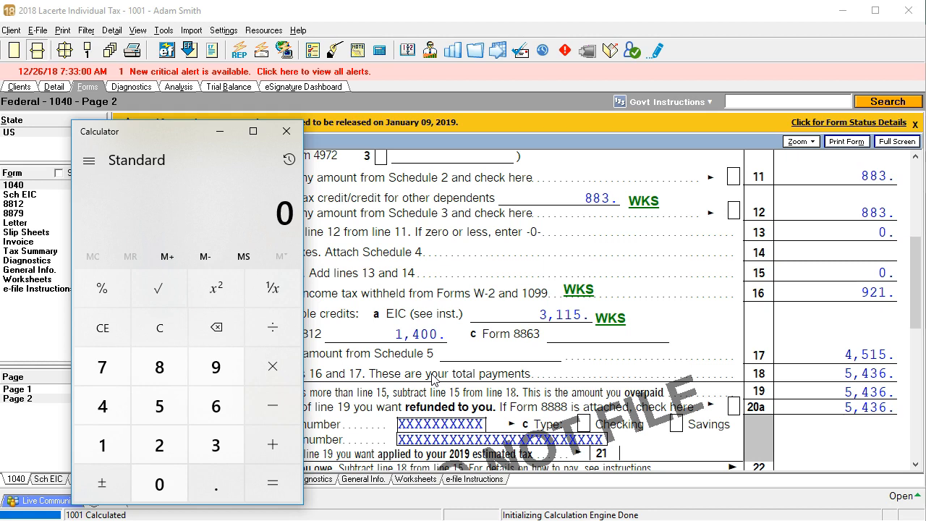
mouse_move(567, 211)
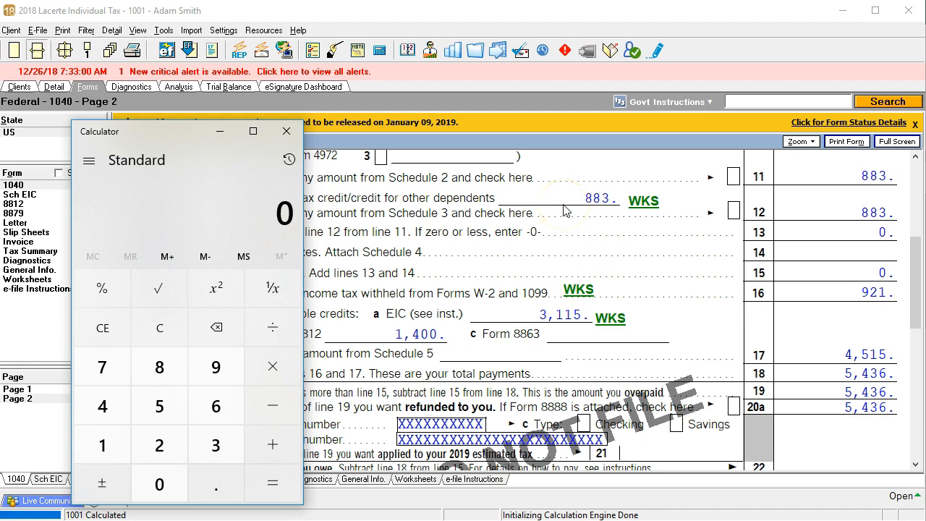
Total 883+3115+1400+921-883 in Calculator to confirm the $5,436 refund, then return to the return
left_click(272, 445)
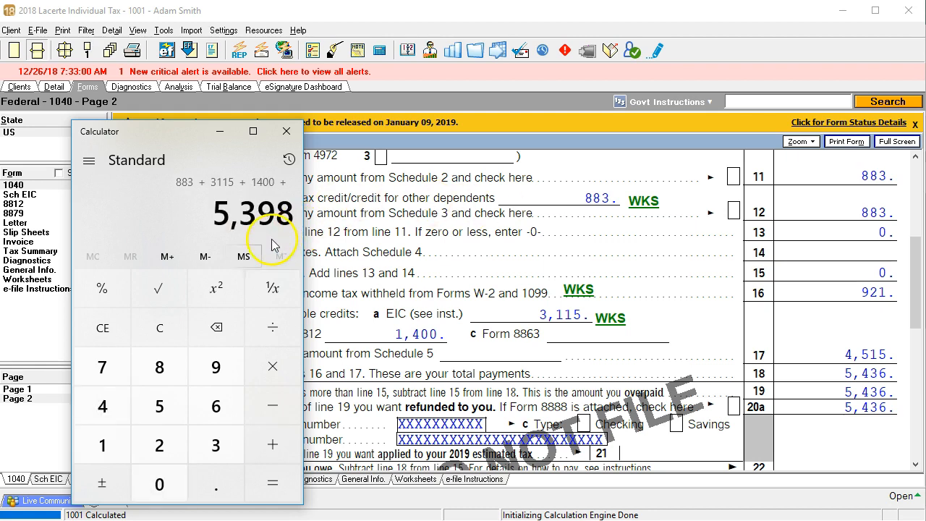
mouse_move(315, 243)
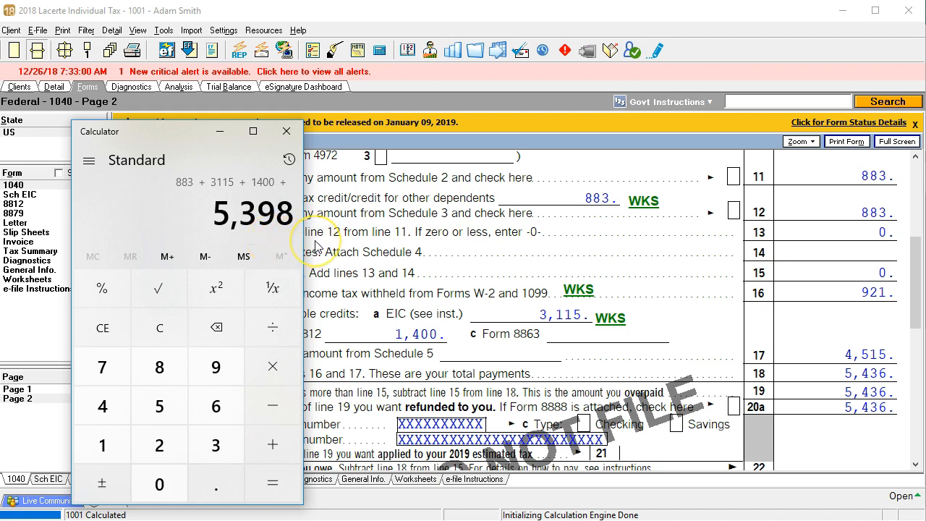
mouse_move(832, 304)
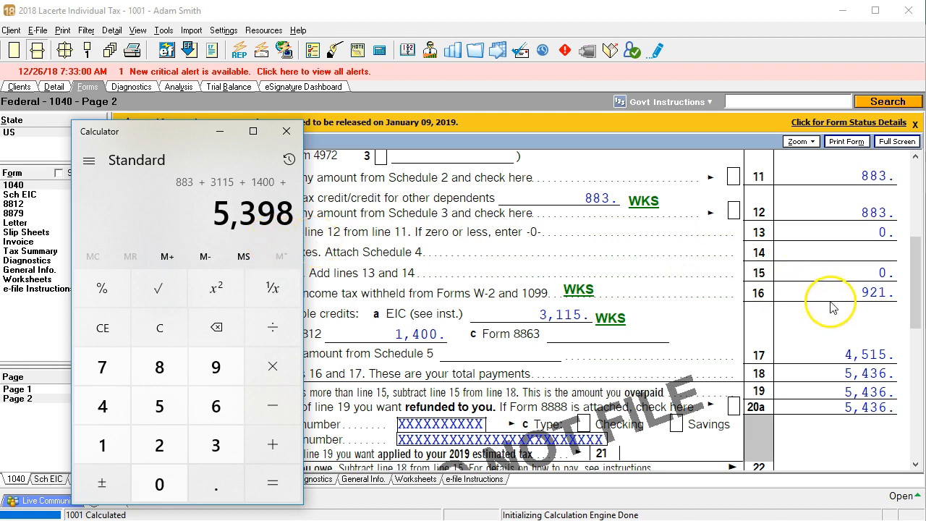
left_click(215, 367)
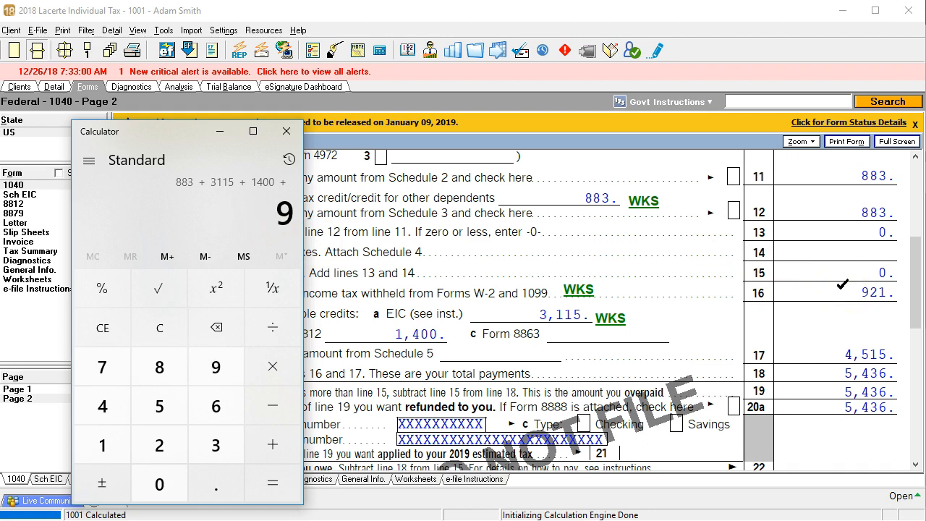
left_click(272, 482)
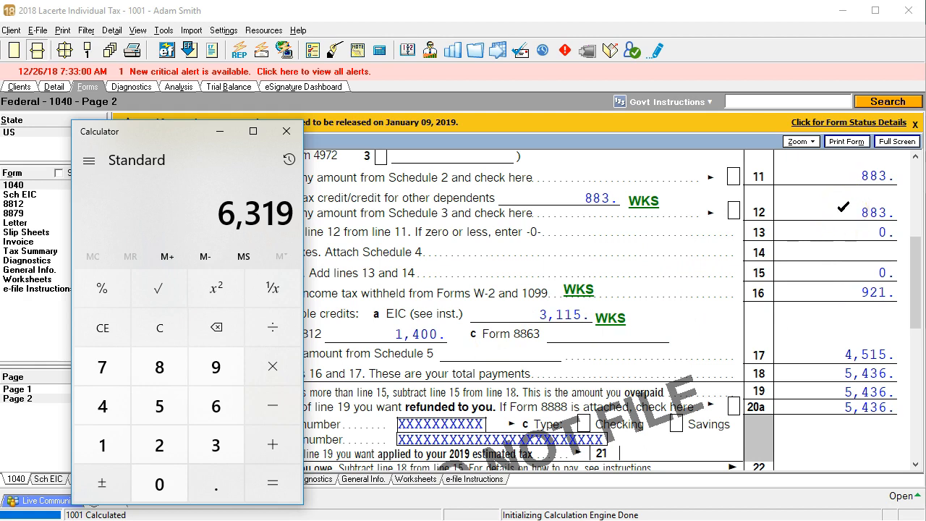
left_click(272, 405)
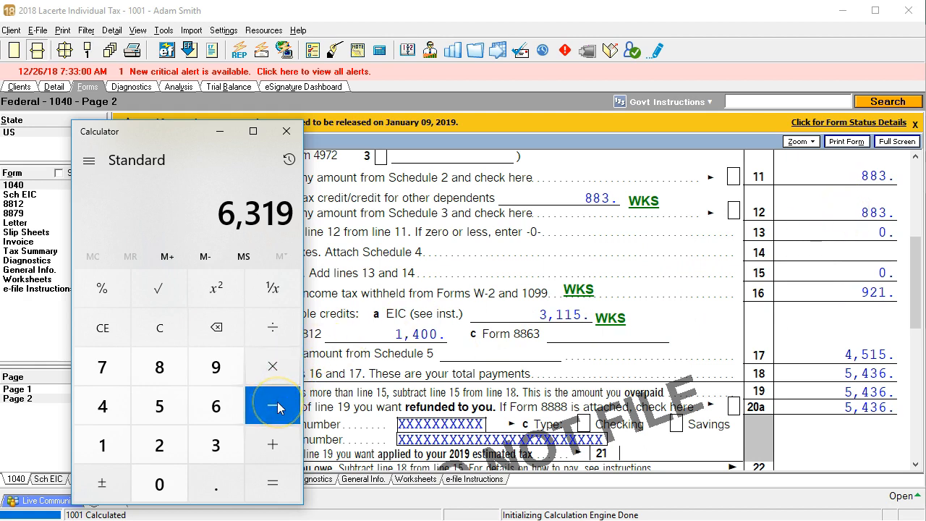
left_click(272, 405)
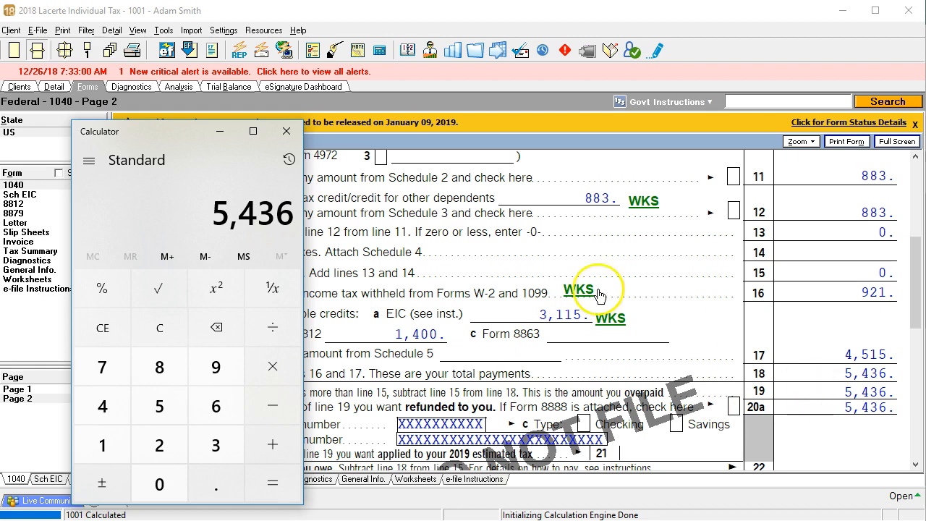
left_click(286, 130)
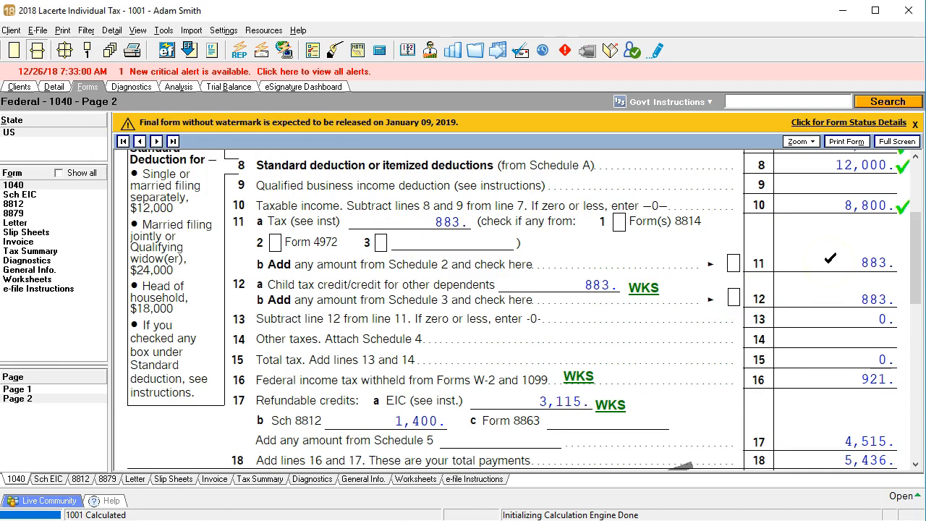
mouse_move(553, 281)
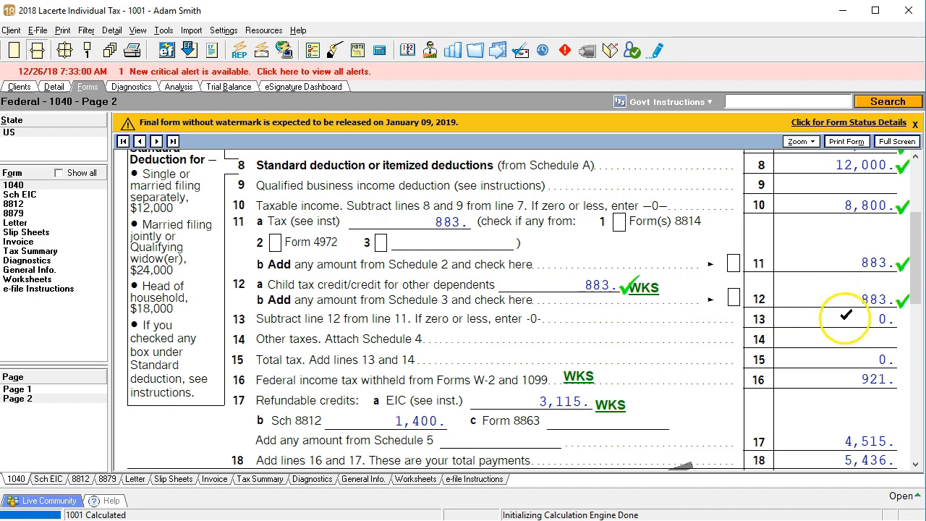
Mark the tax, child tax credit, withholding, 12a, EIC worksheet and Schedule 8812 amounts as reviewed
scroll("down", 3)
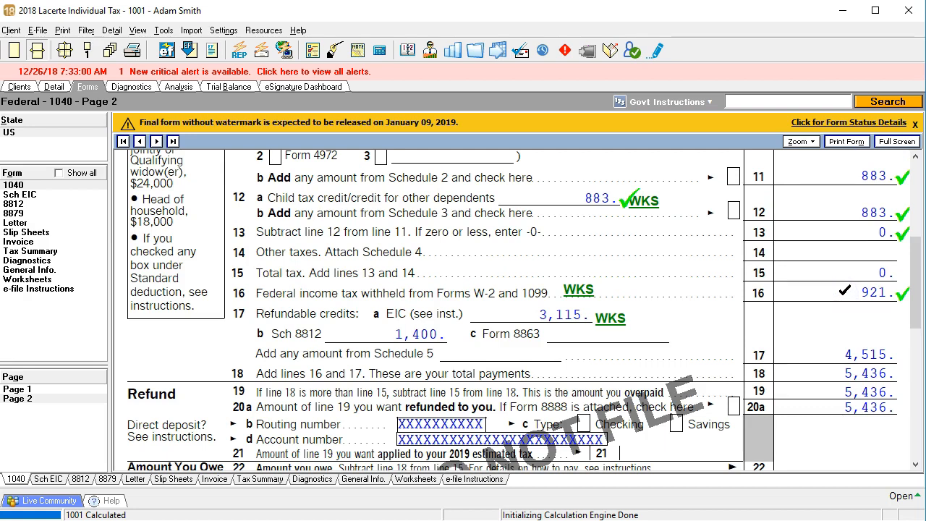
mouse_move(619, 278)
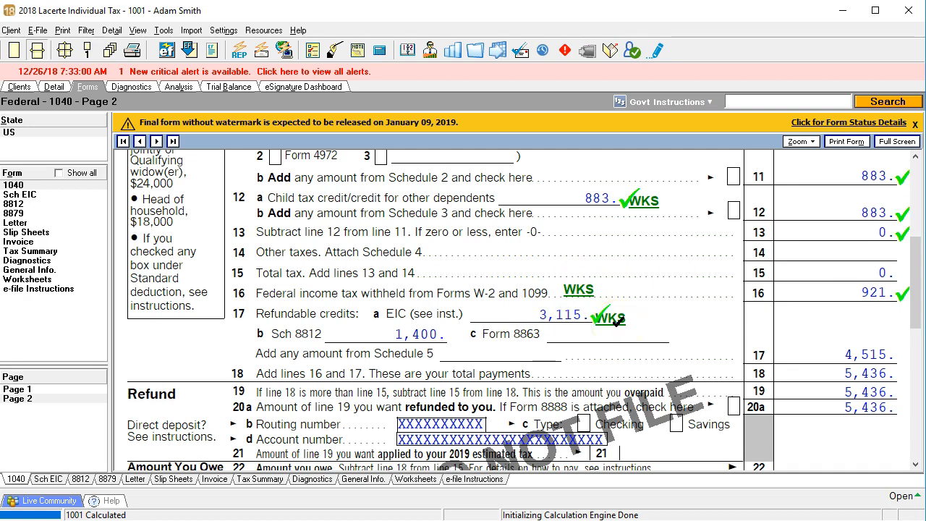
left_click(382, 333)
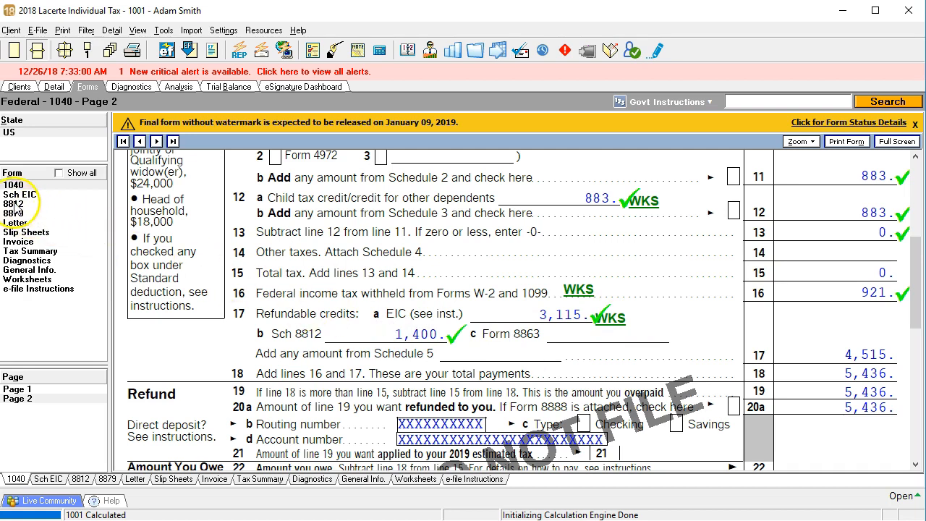
left_click(15, 203)
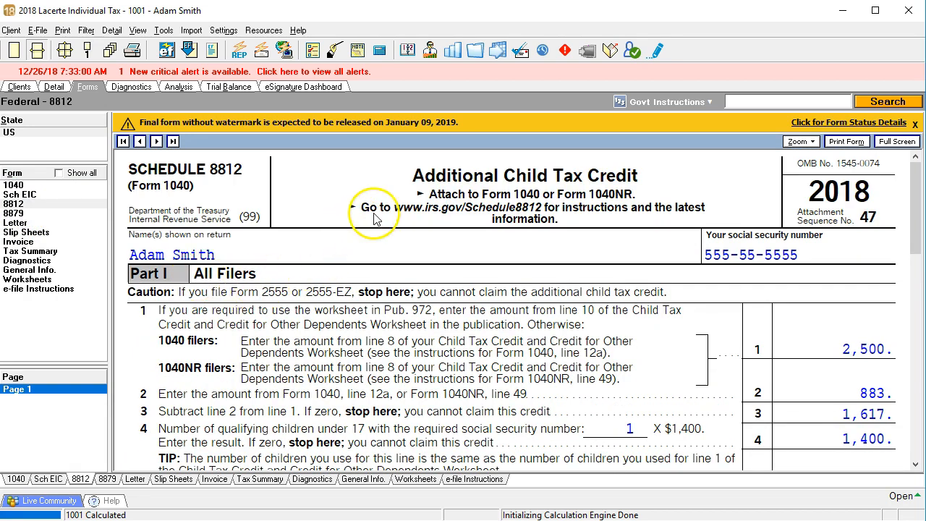
scroll("down", 3)
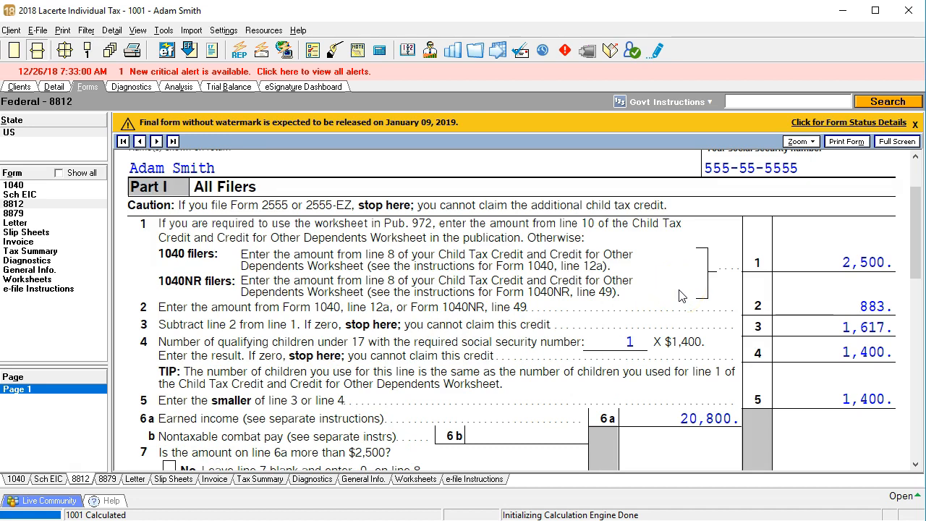
mouse_move(686, 297)
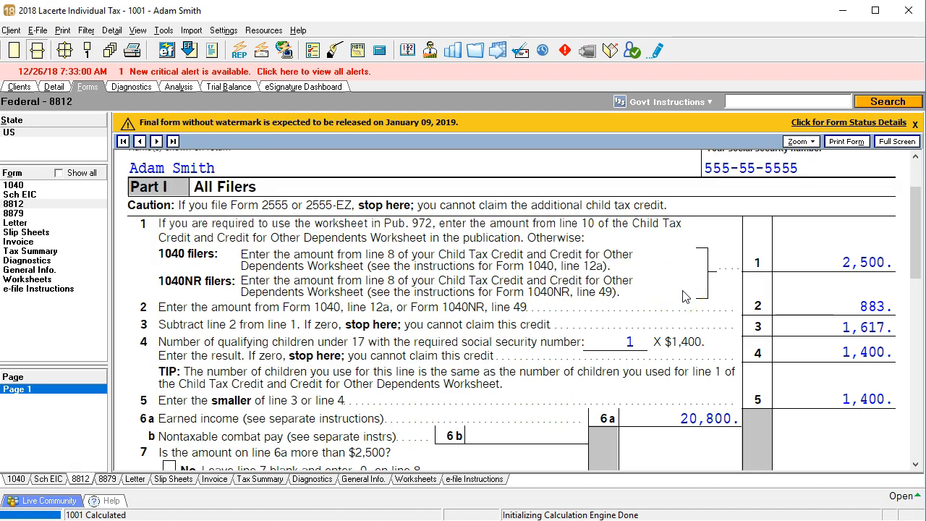
scroll("up", 3)
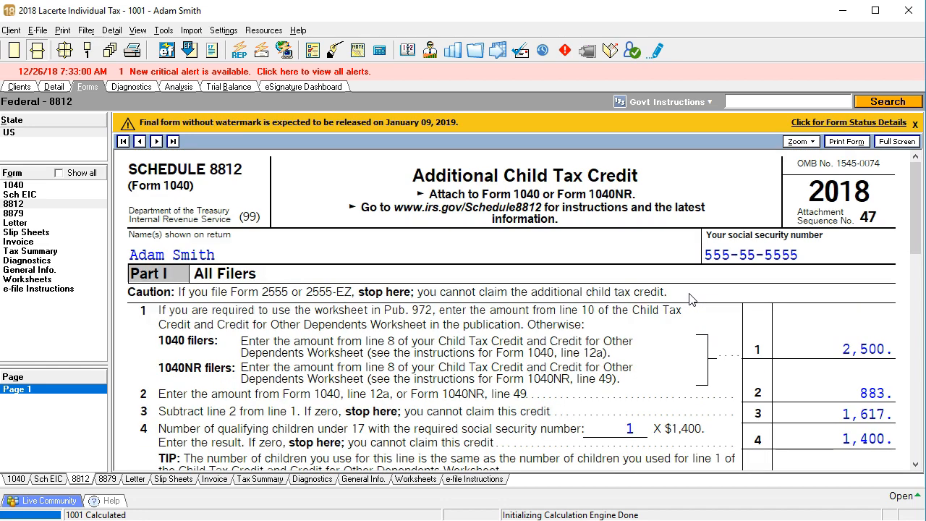
mouse_move(699, 302)
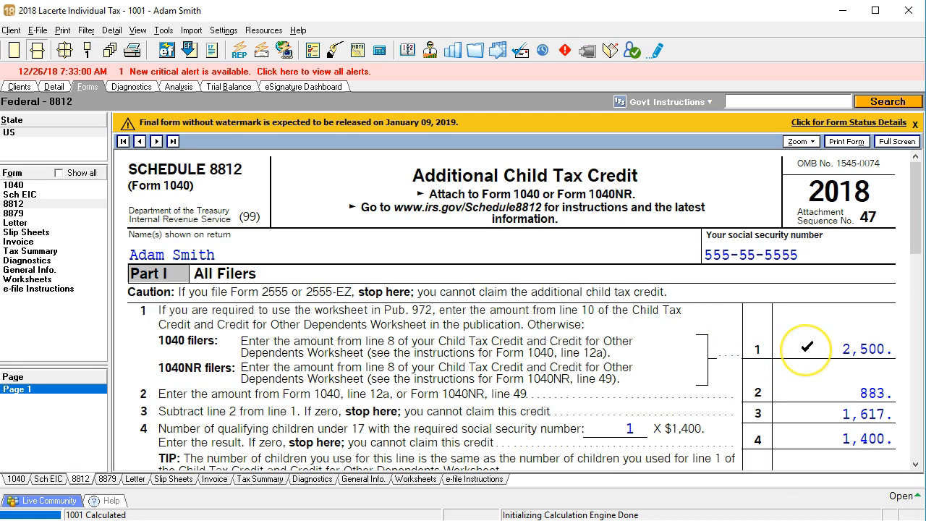
scroll("down", 3)
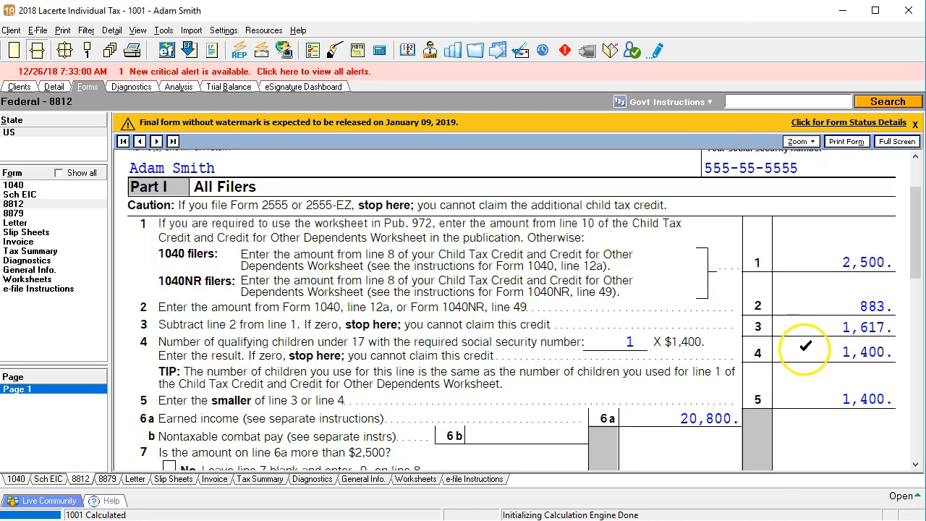
scroll("down", 3)
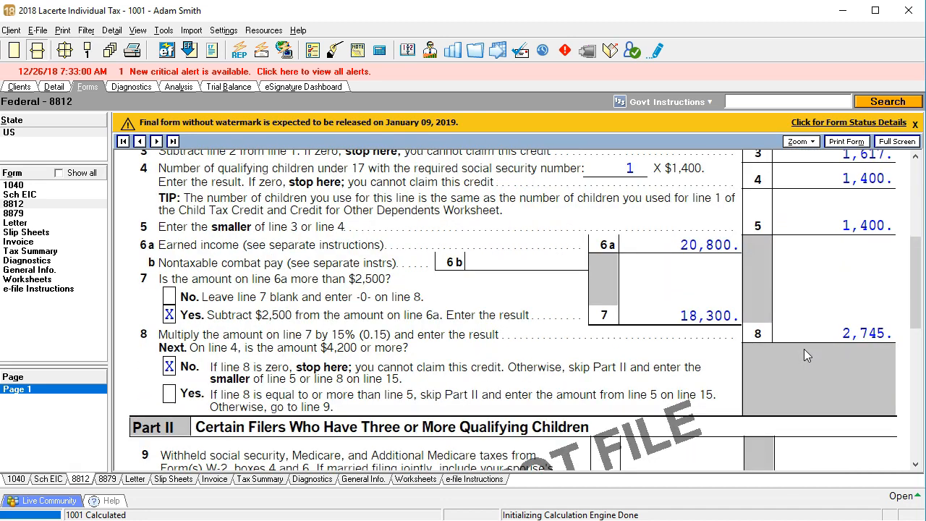
scroll("down", 3)
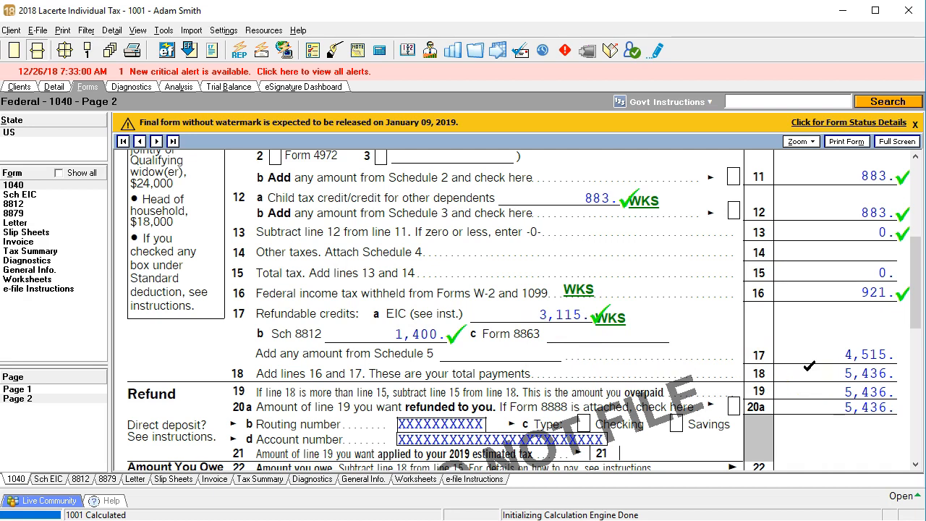
left_click(816, 388)
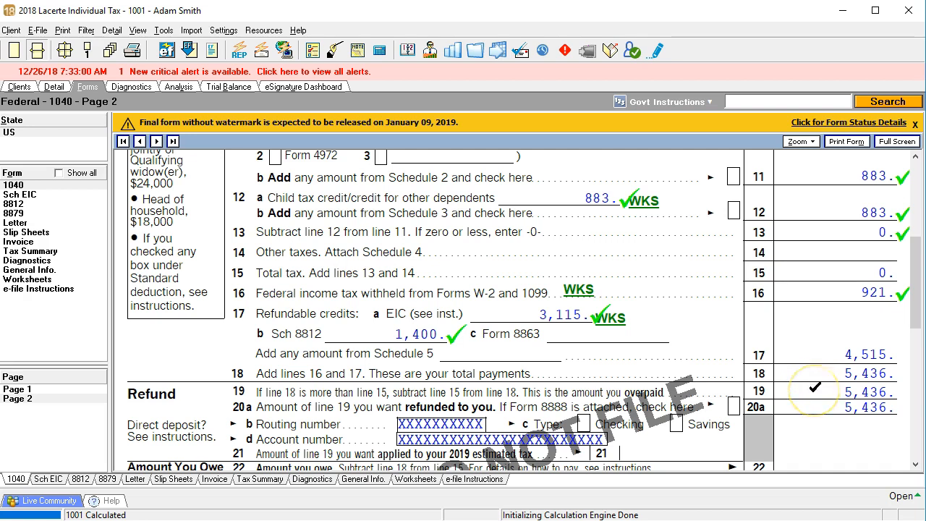